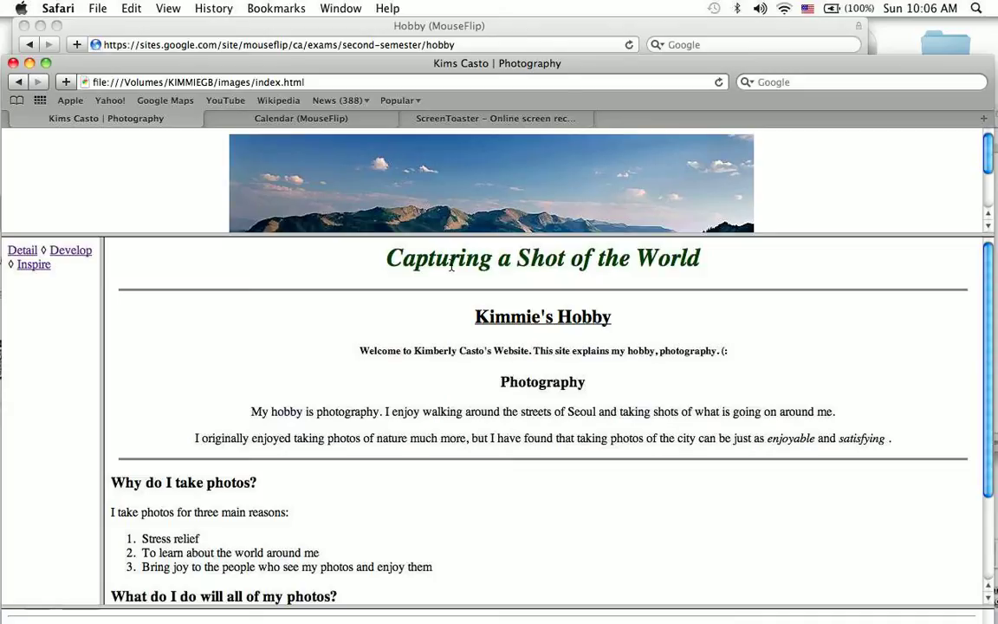
Step: Navigate from the home page to the site's Detail page via the sidebar
{"action": "scroll", "scroll_direction": "down", "scroll_amount": 3}
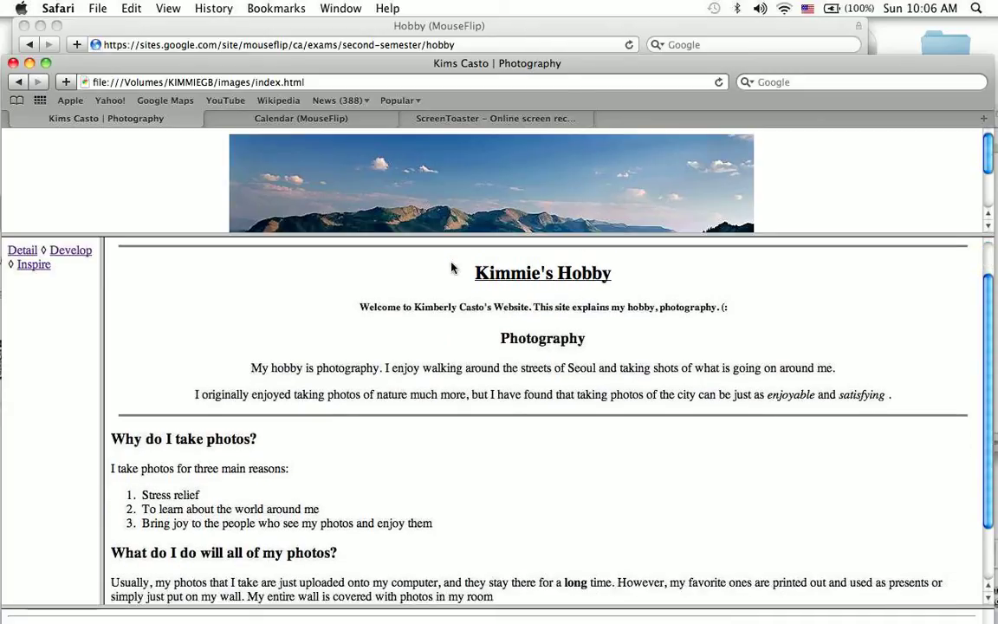
{"action": "scroll", "scroll_direction": "down", "scroll_amount": 3}
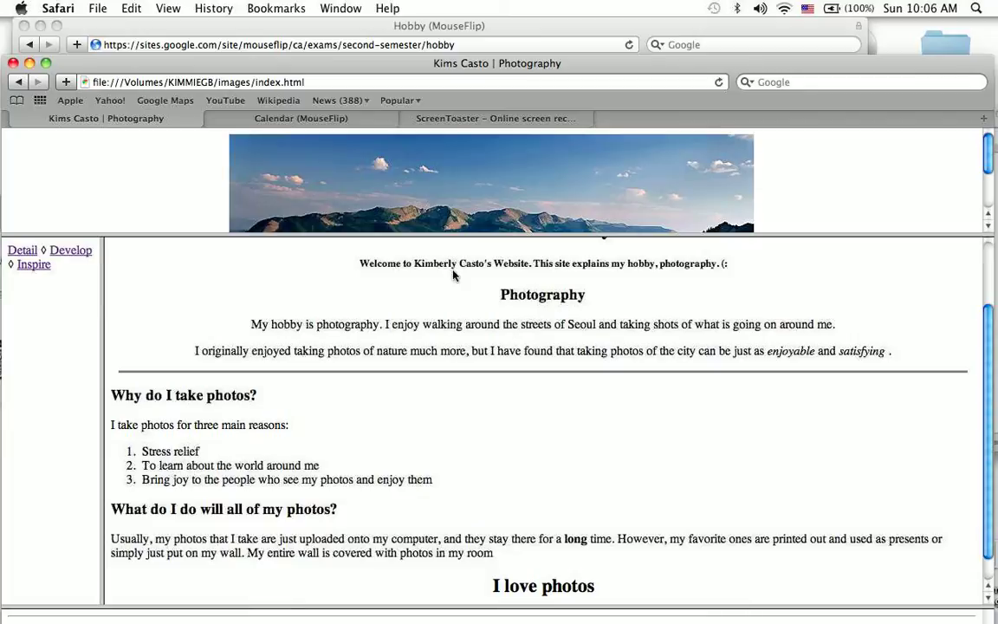
{"action": "mouse_move", "coordinate": [459, 244]}
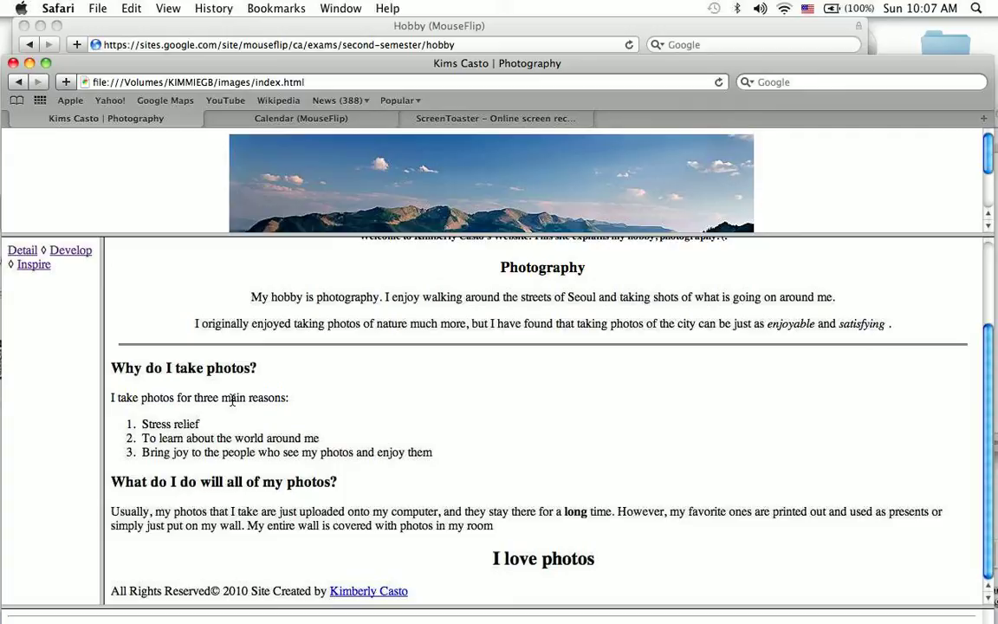
{"action": "mouse_move", "coordinate": [257, 418]}
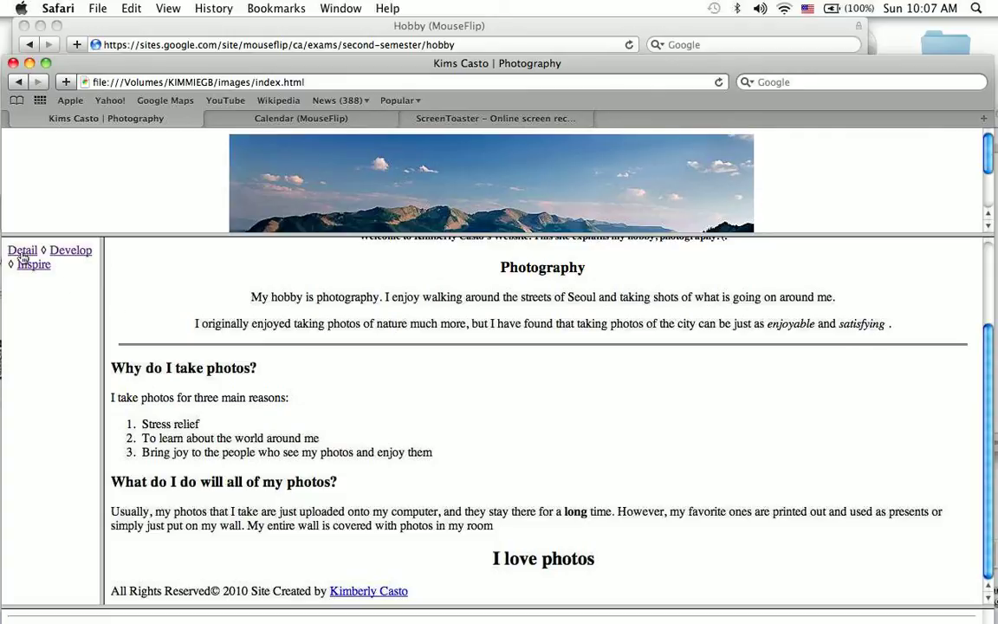
{"action": "left_click", "coordinate": [21, 250]}
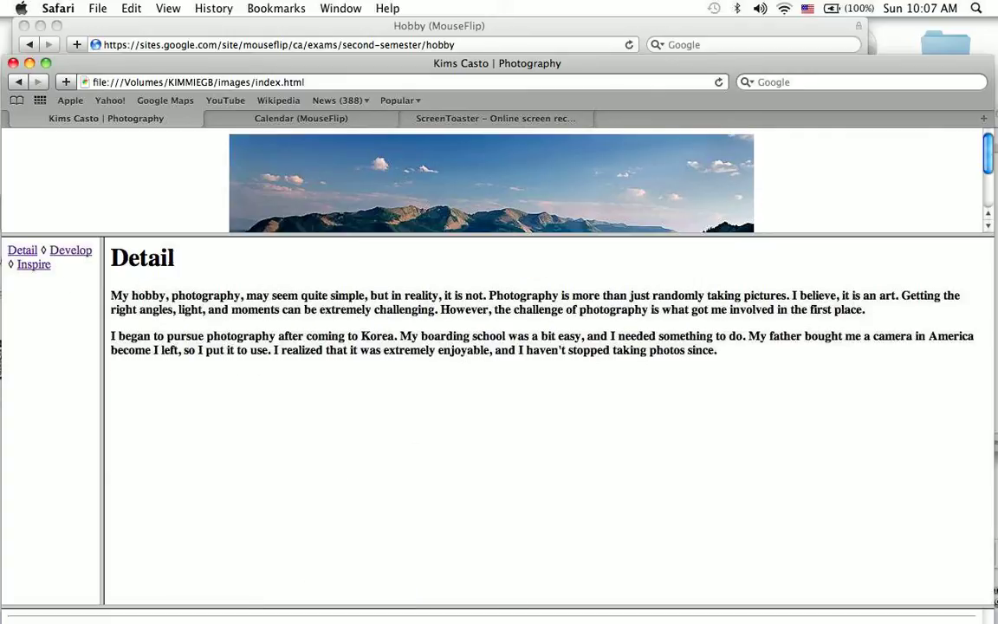
{"action": "mouse_move", "coordinate": [184, 256]}
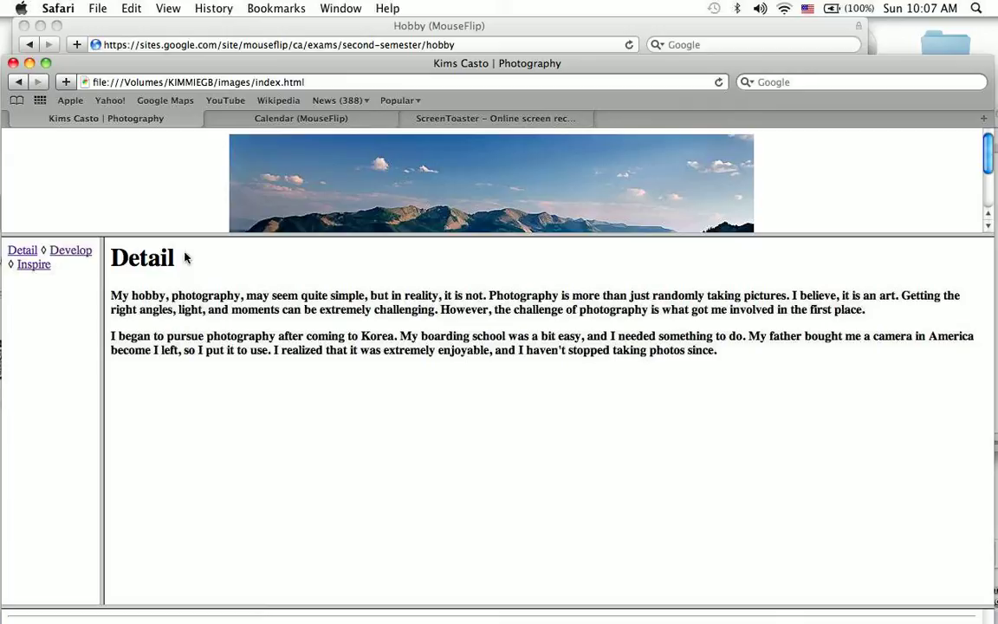
{"action": "mouse_move", "coordinate": [228, 272]}
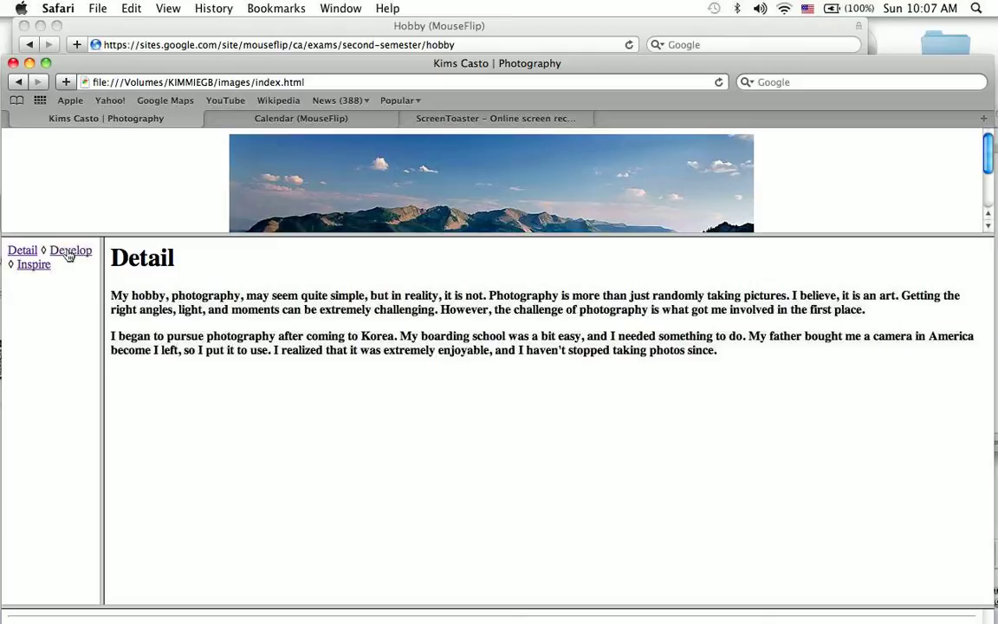
Step: Visit the Develop page, then continue to the Inspire page on Stieglitz and McCurry
{"action": "left_click", "coordinate": [69, 249]}
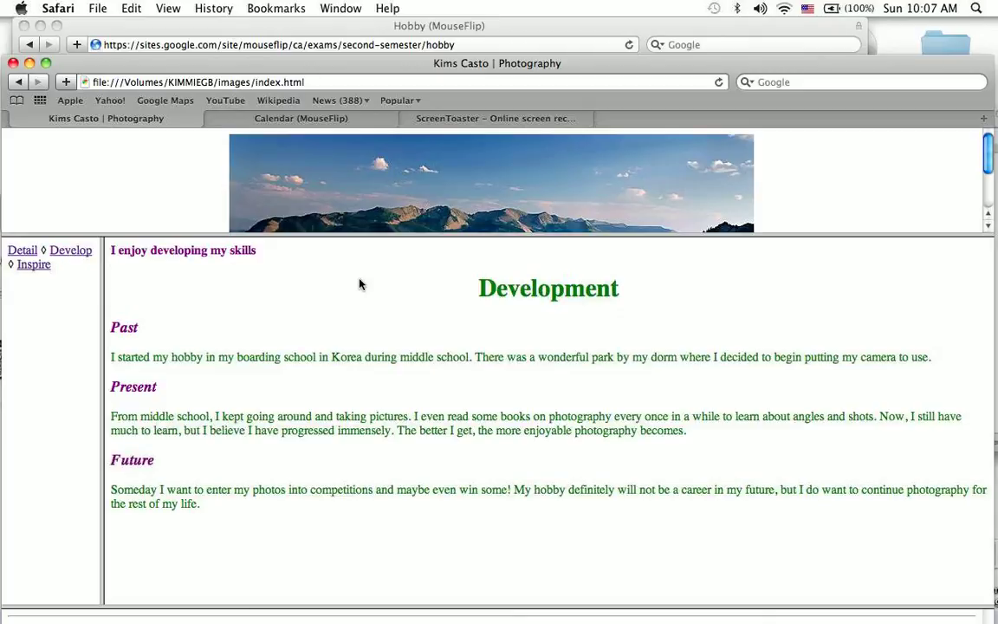
{"action": "mouse_move", "coordinate": [397, 288]}
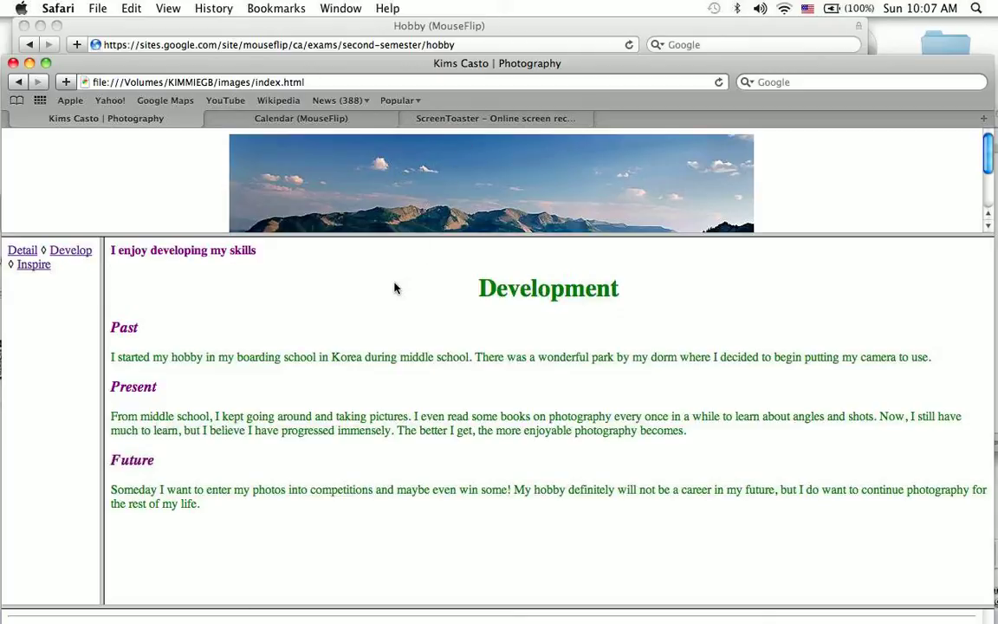
{"action": "mouse_move", "coordinate": [287, 347]}
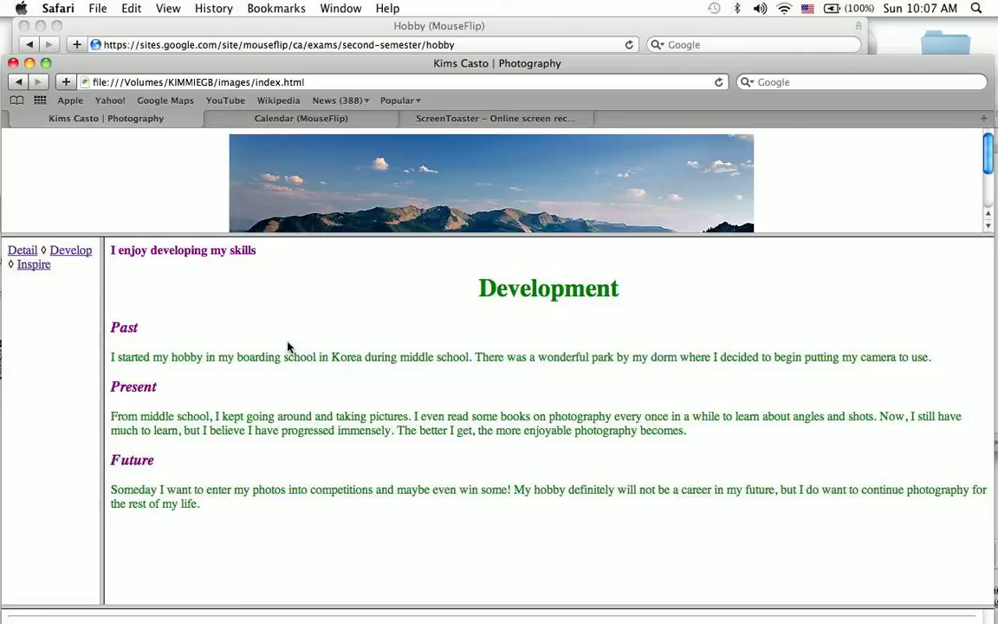
{"action": "mouse_move", "coordinate": [178, 324]}
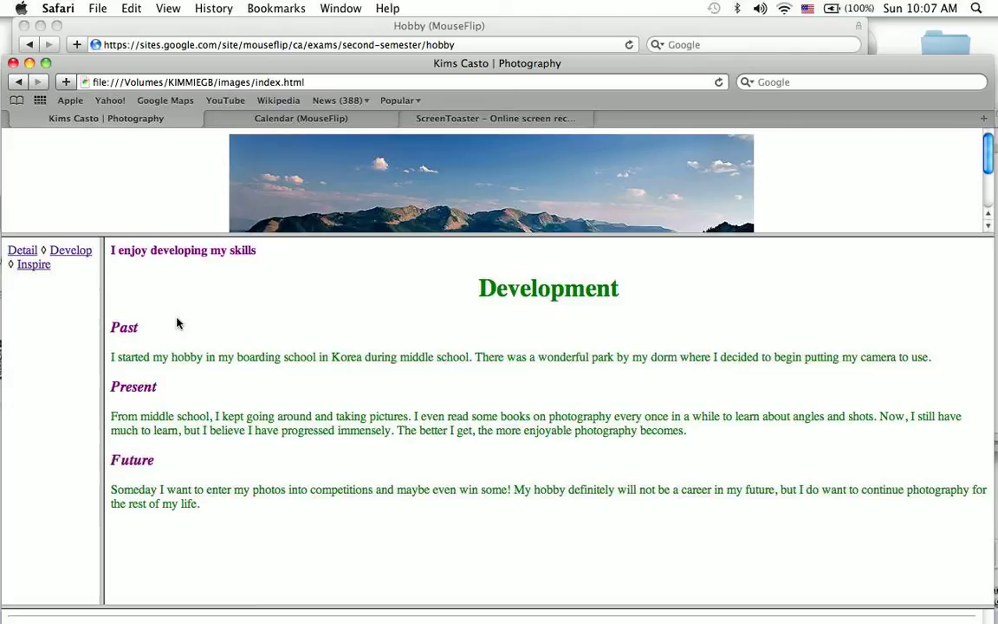
{"action": "mouse_move", "coordinate": [444, 76]}
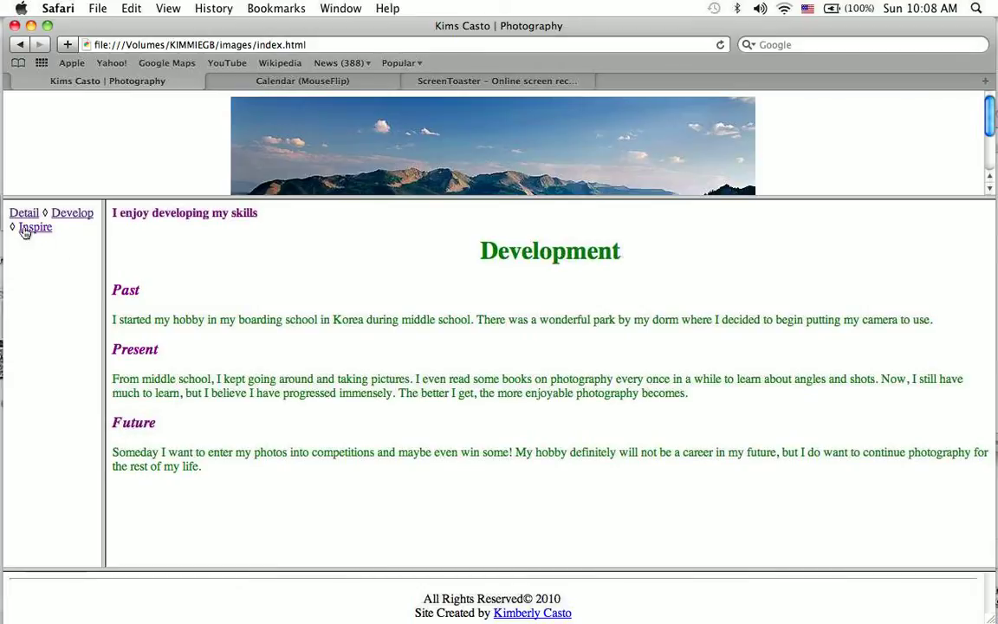
{"action": "left_click", "coordinate": [35, 225]}
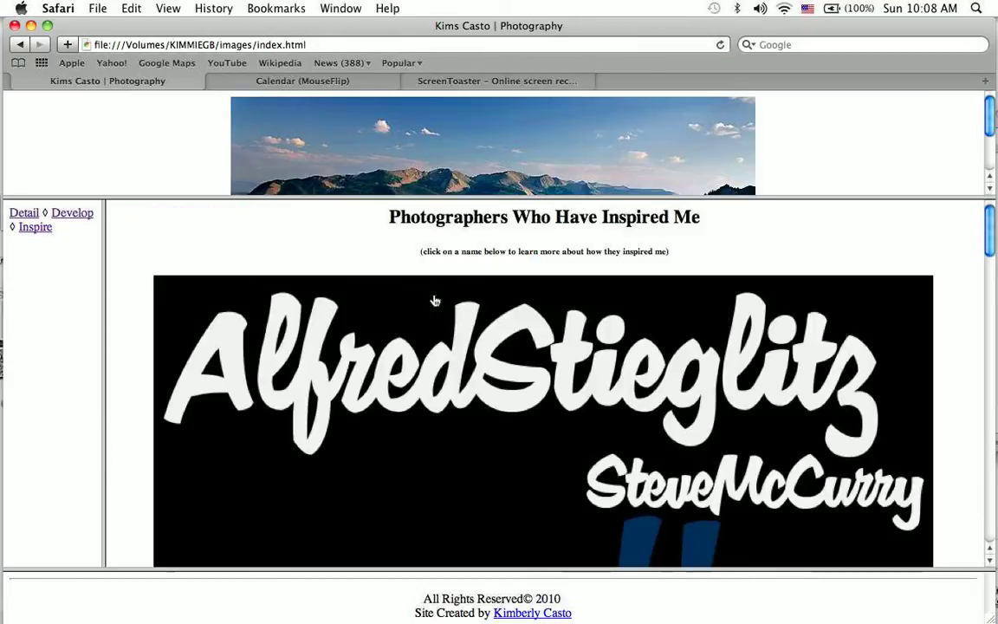
{"action": "scroll", "scroll_direction": "down", "scroll_amount": 3}
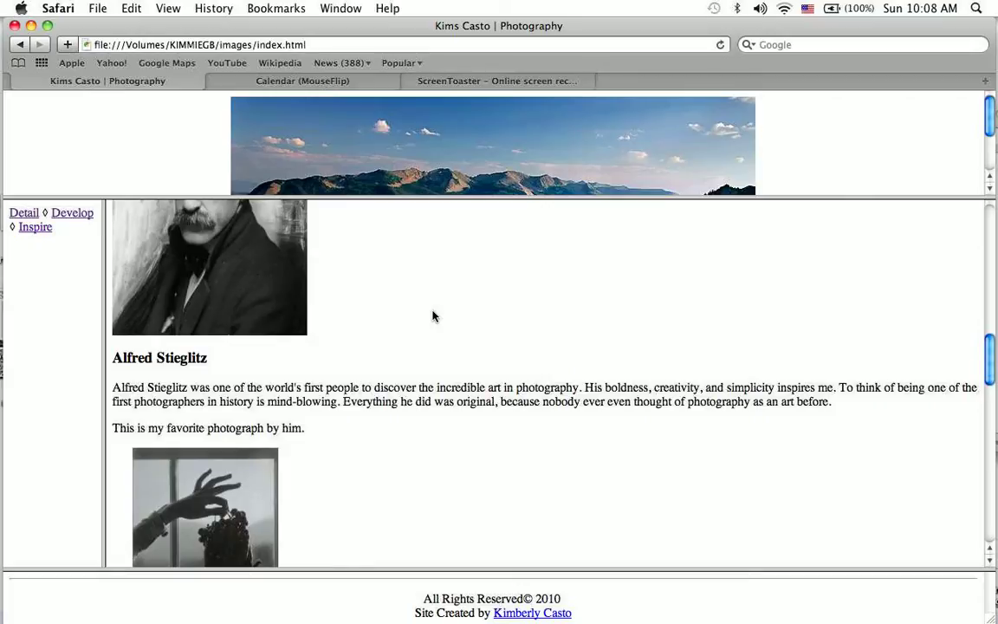
{"action": "scroll", "scroll_direction": "down", "scroll_amount": 3}
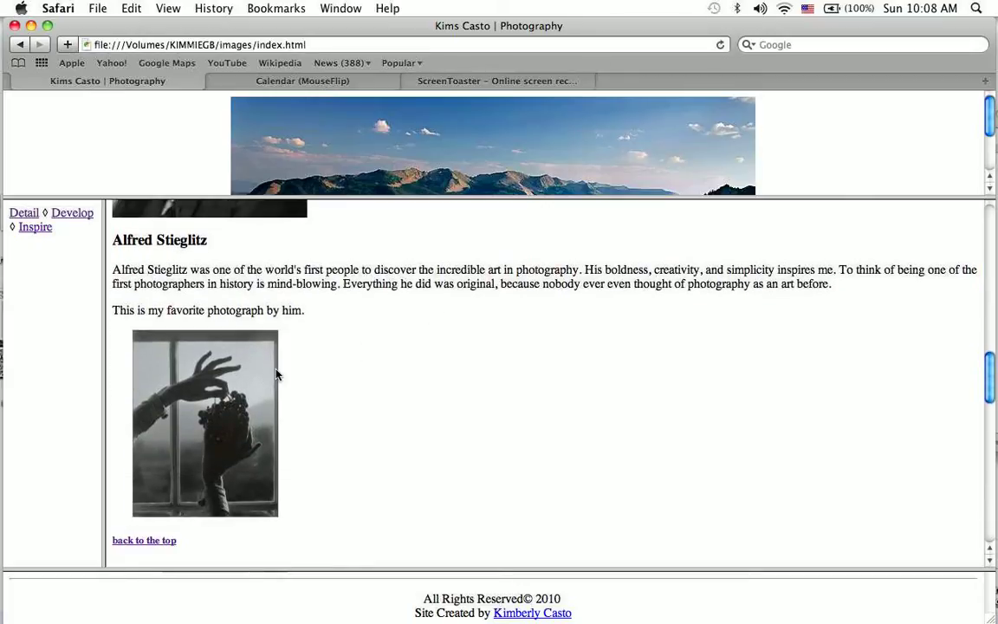
{"action": "mouse_move", "coordinate": [305, 395]}
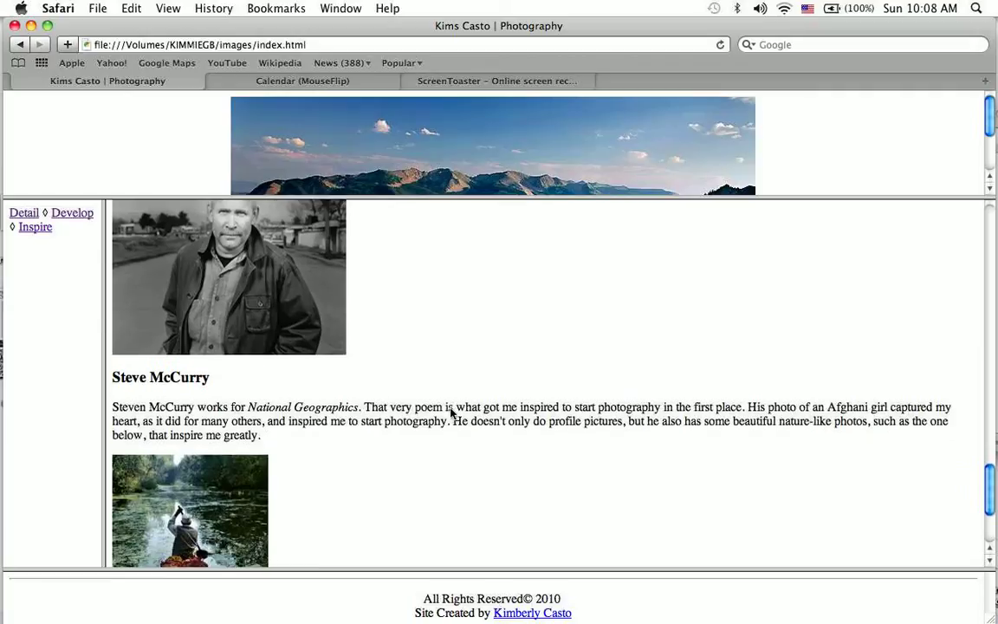
Step: Reach the end of the Steve McCurry section and jump back to the top banner
{"action": "scroll", "scroll_direction": "down", "scroll_amount": 3}
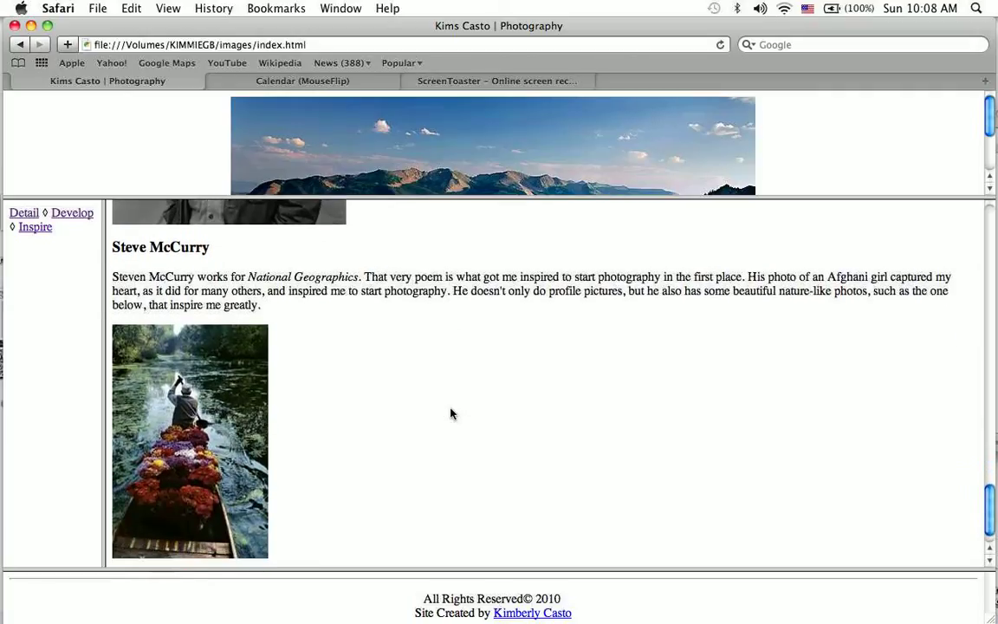
{"action": "mouse_move", "coordinate": [246, 454]}
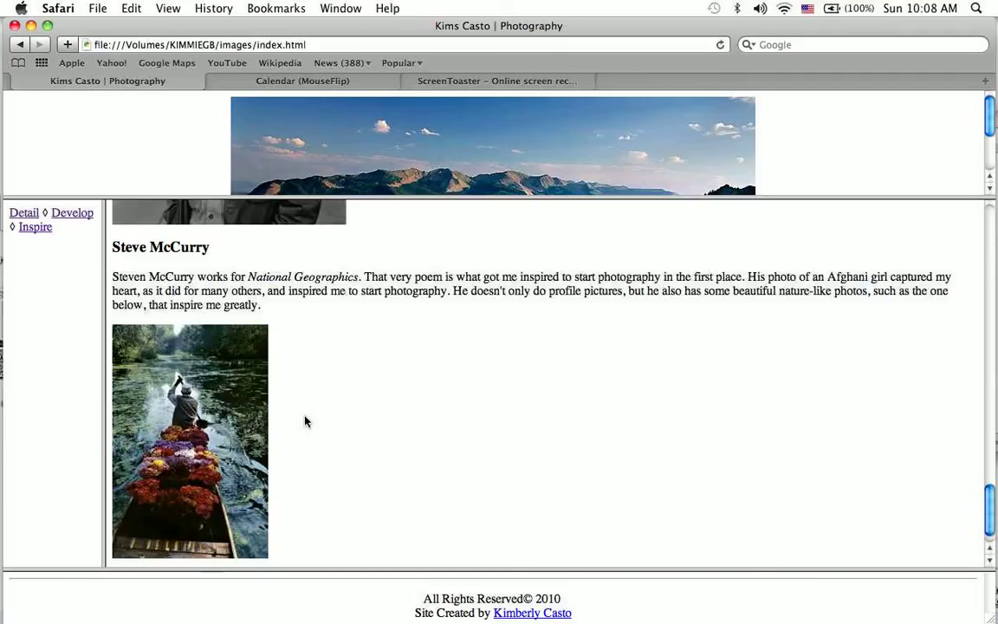
{"action": "scroll", "scroll_direction": "down", "scroll_amount": 3}
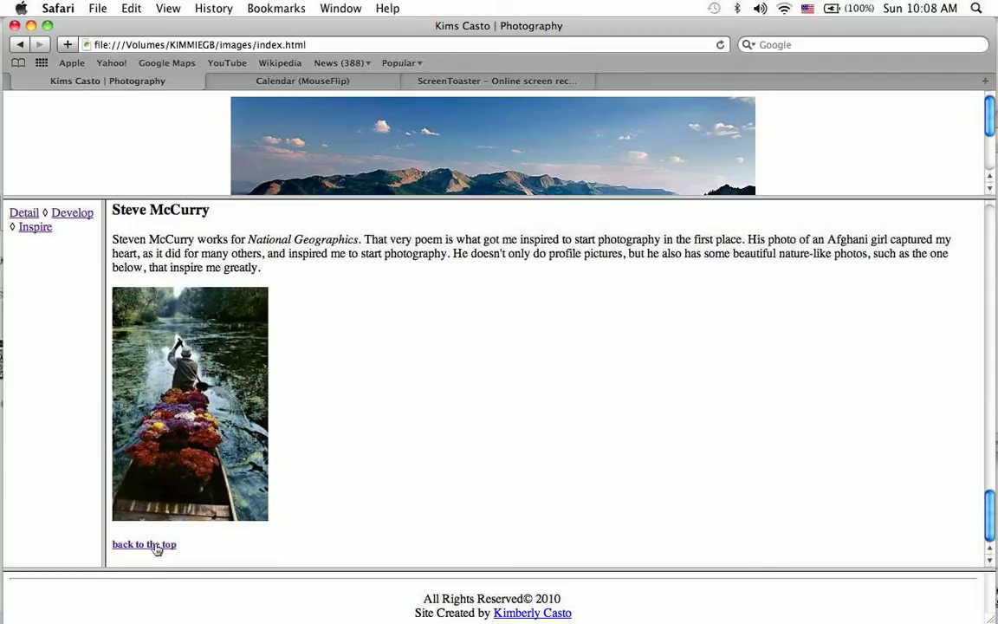
{"action": "left_click", "coordinate": [144, 544]}
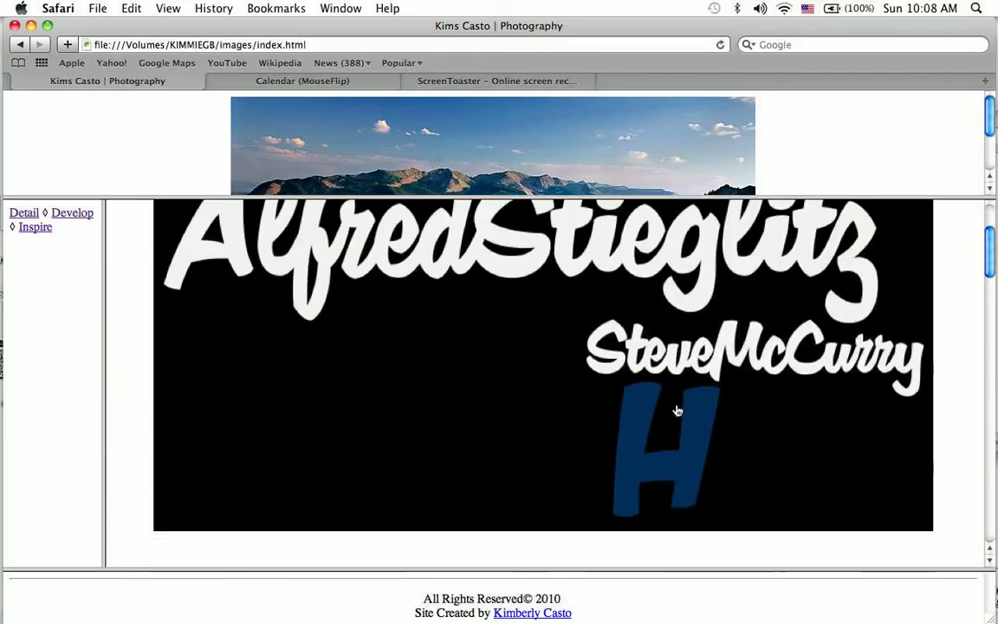